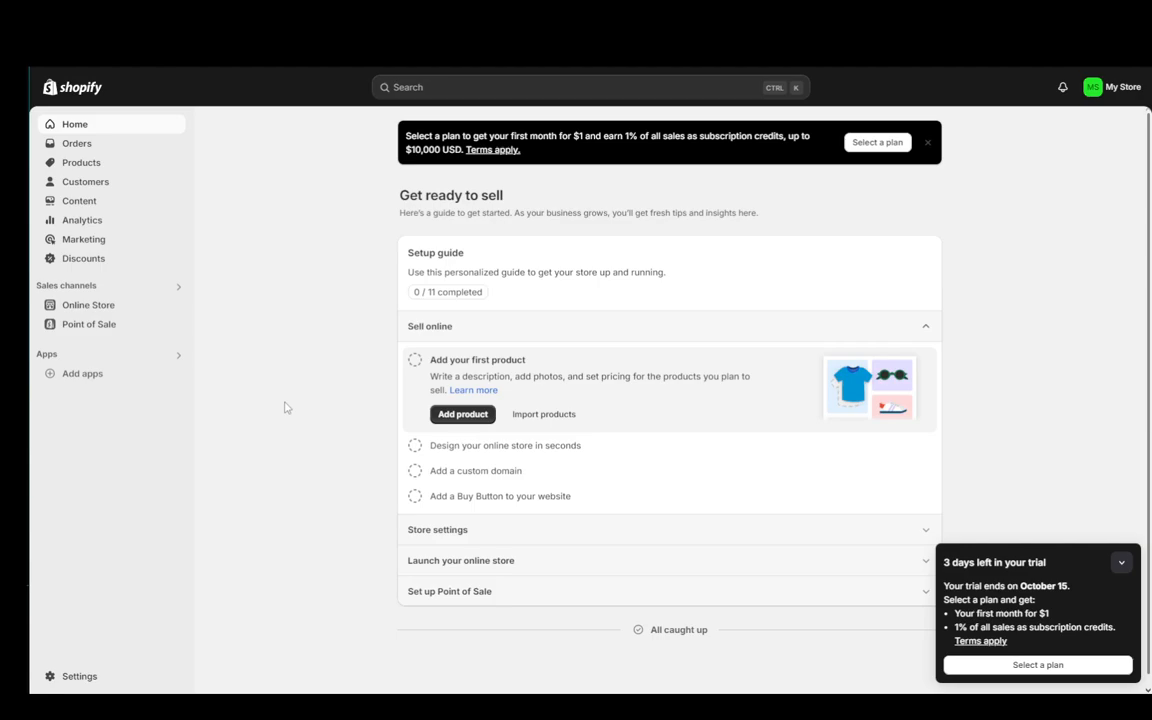
mouse_move(128, 258)
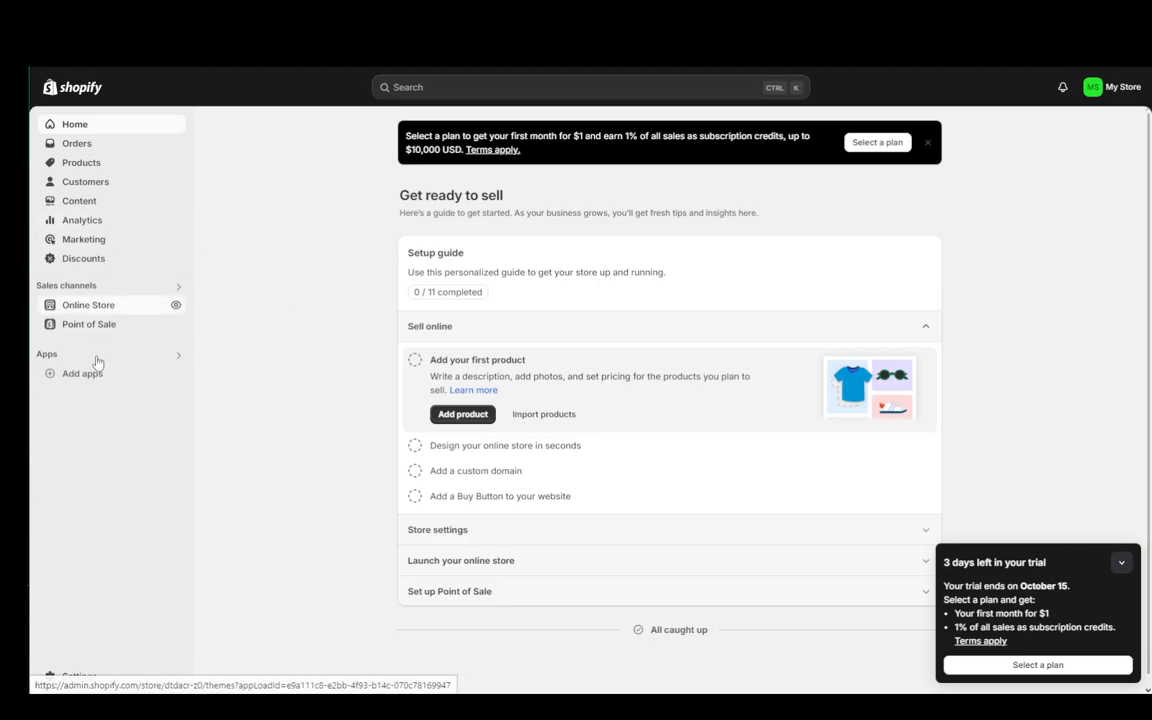
Open Online Store Themes and scroll through popular free themes to More theme options
left_click(88, 305)
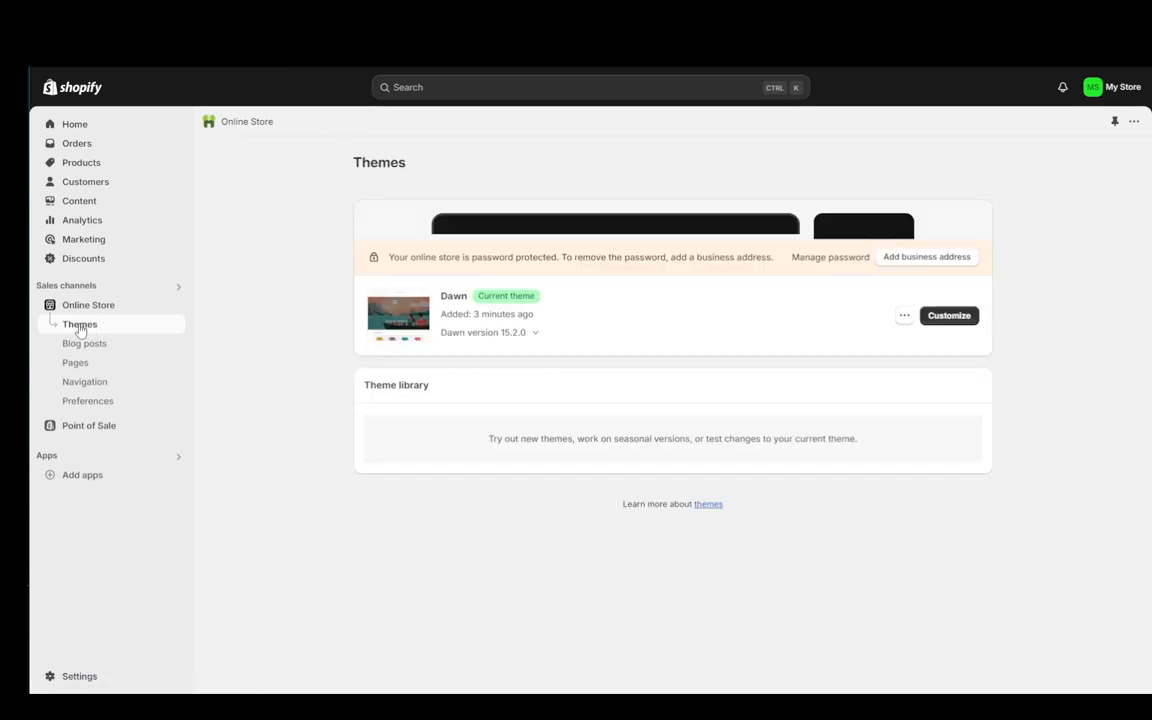
scroll("down", 3)
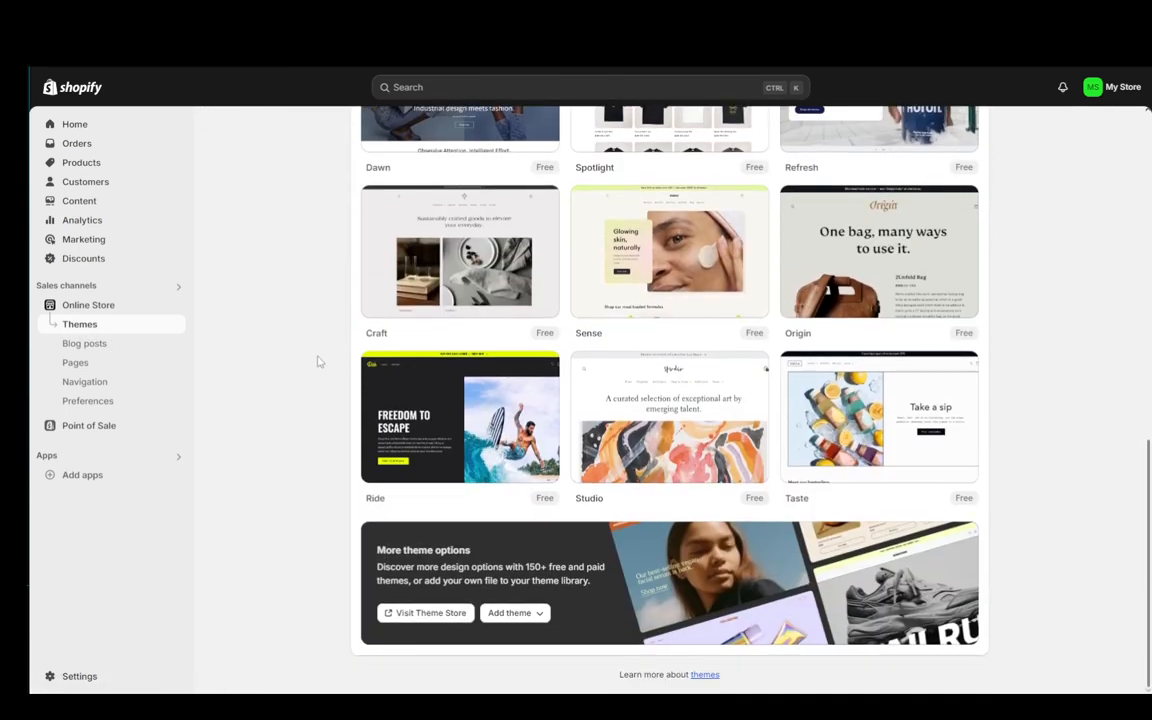
scroll("up", 3)
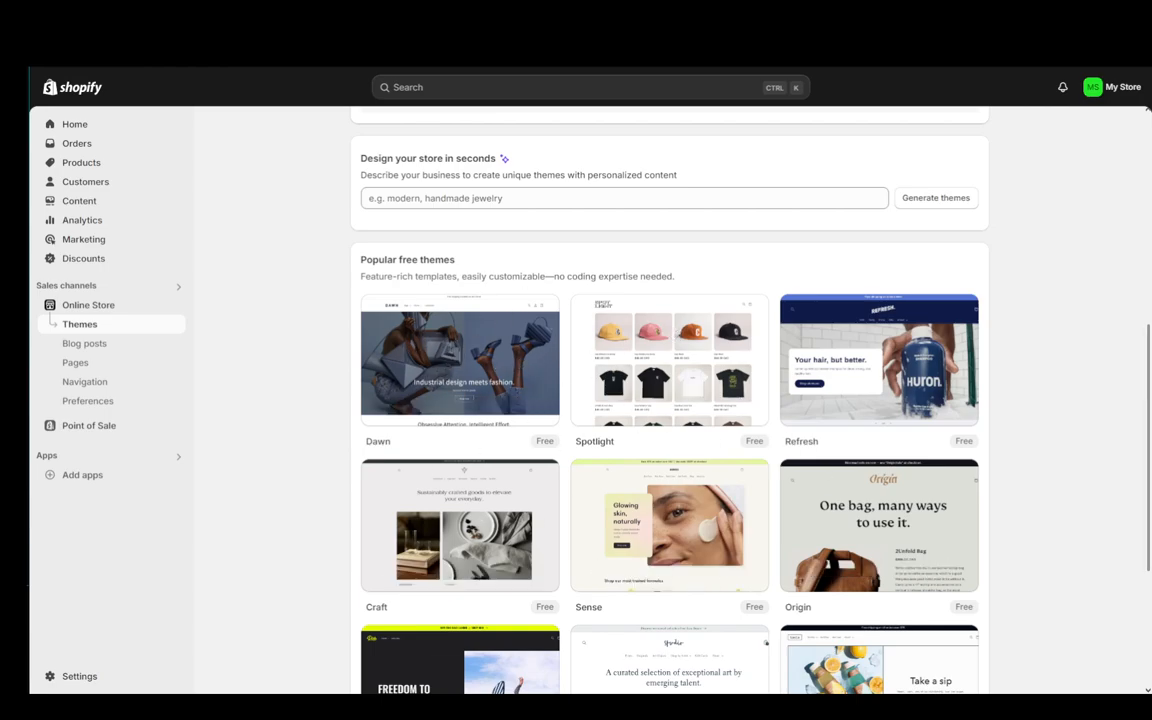
scroll("down", 3)
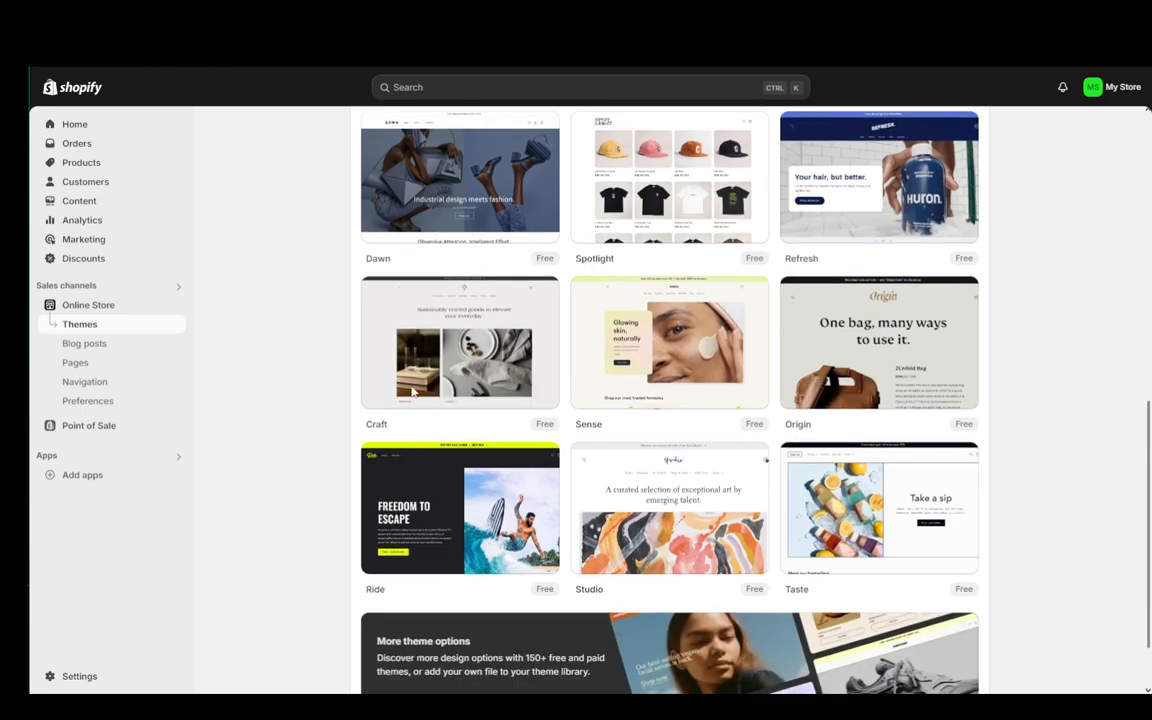
scroll("down", 3)
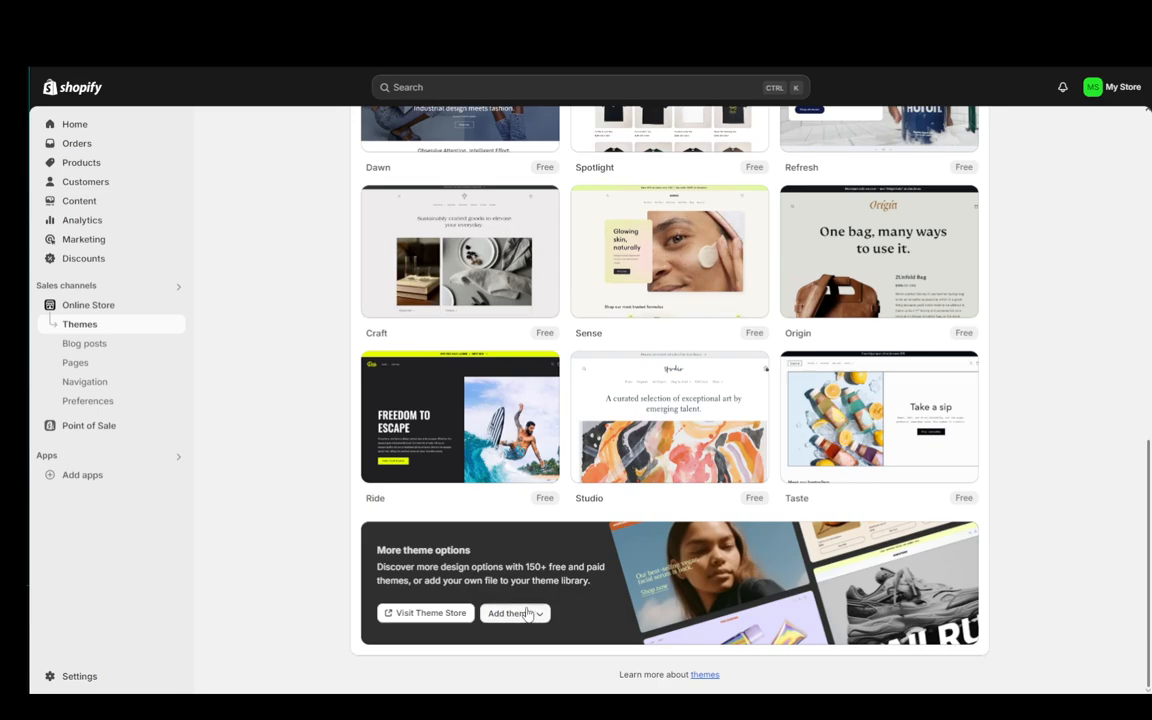
Choose Visit Theme Store from the Add theme dropdown
left_click(515, 613)
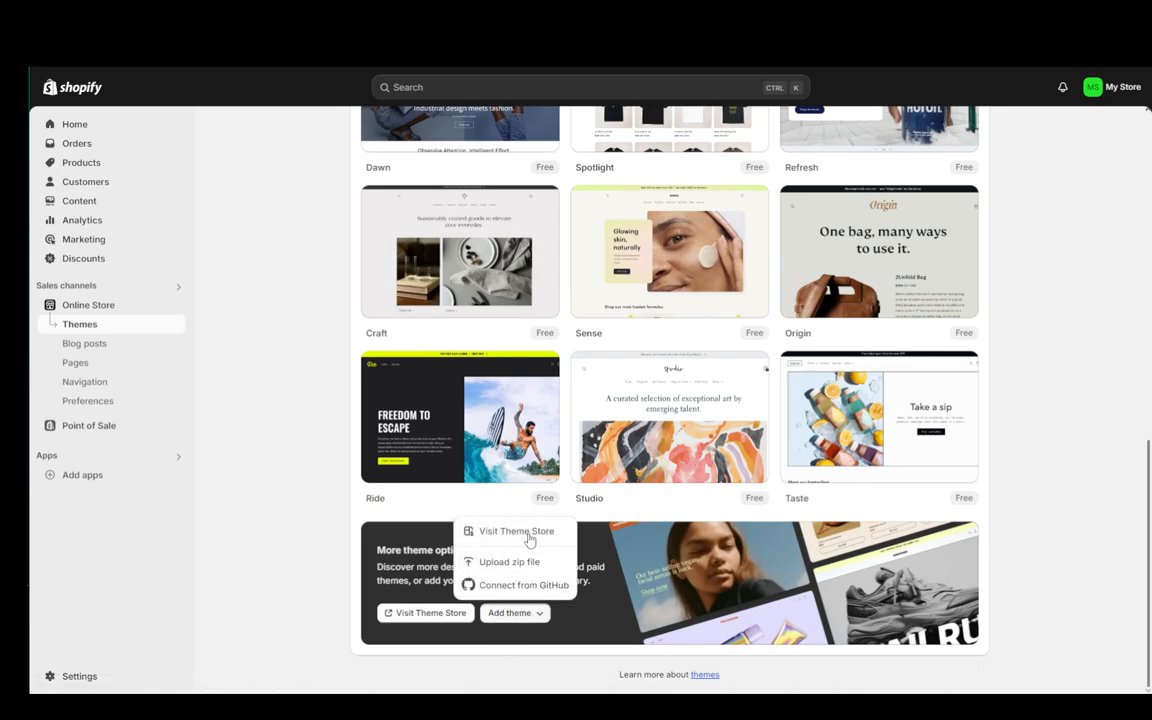
mouse_move(536, 561)
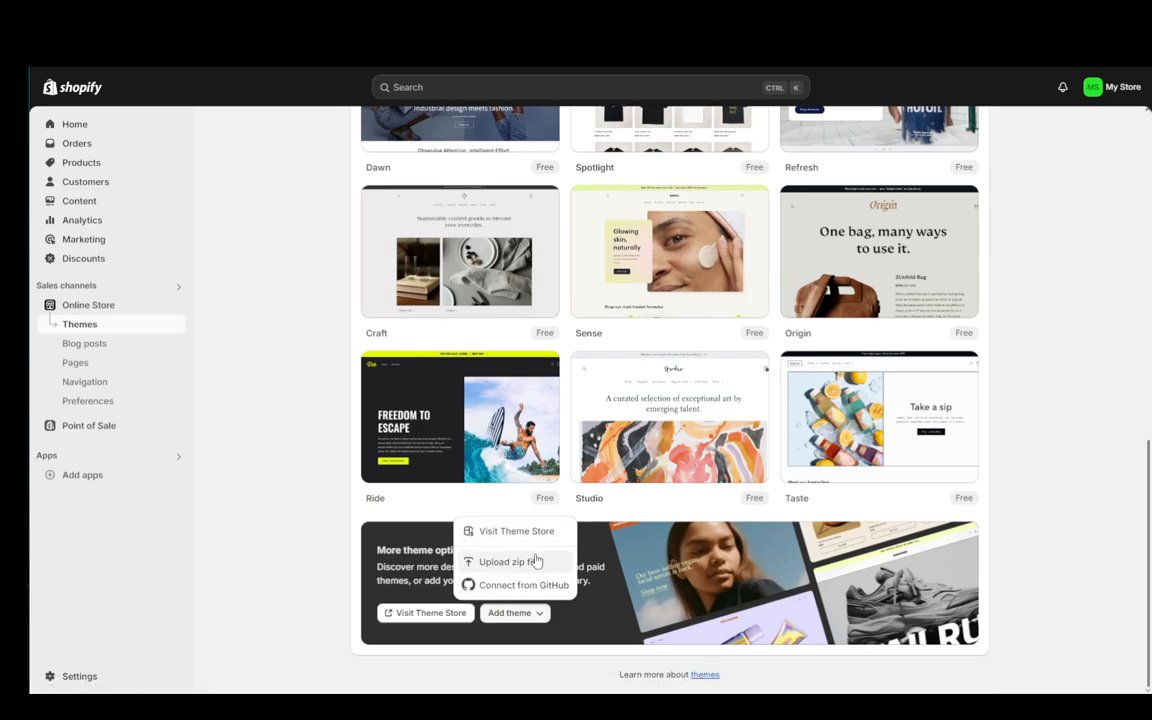
mouse_move(530, 590)
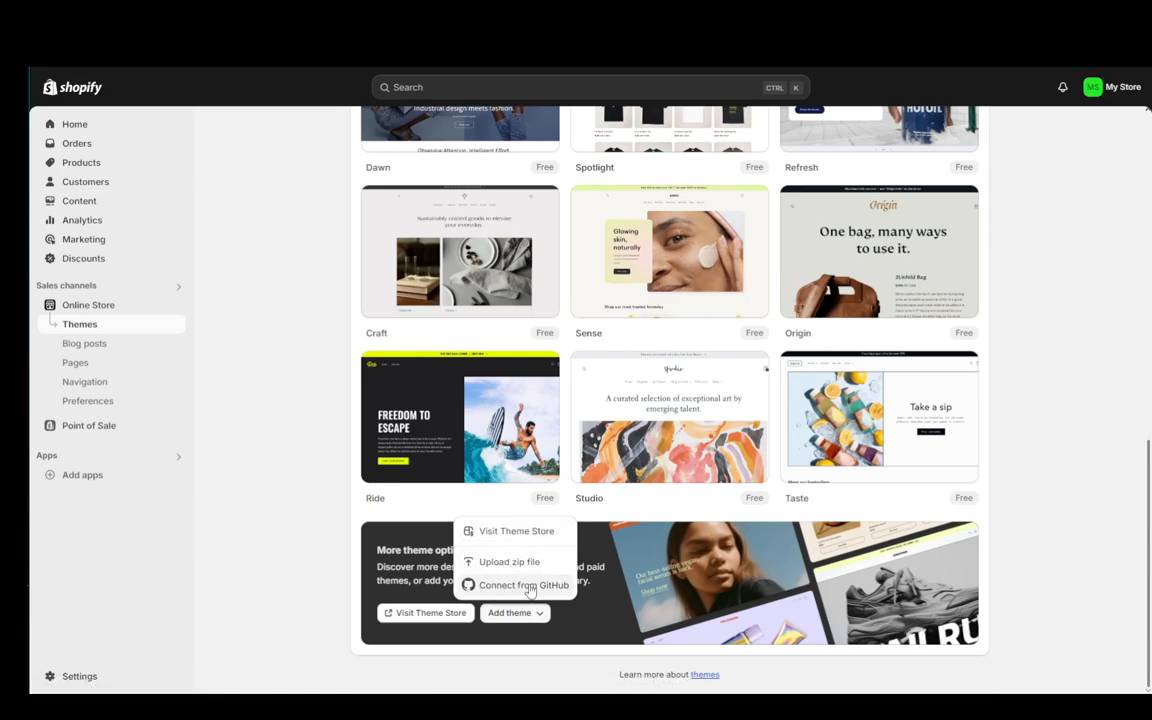
mouse_move(516, 531)
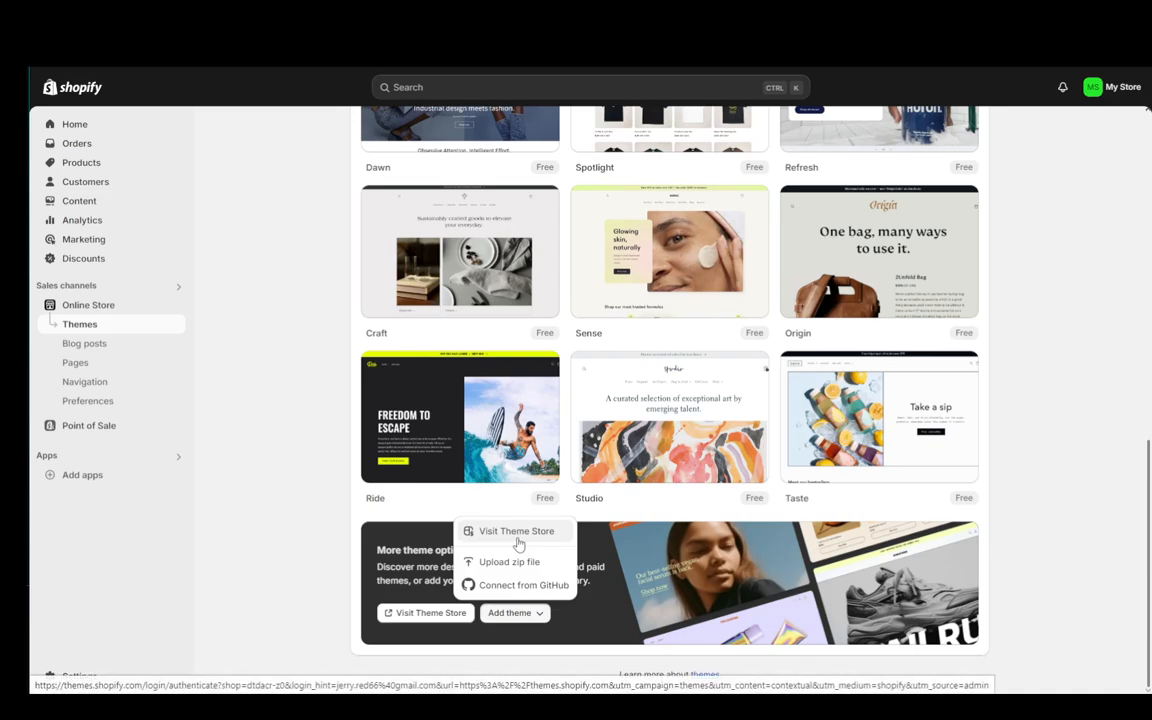
left_click(517, 531)
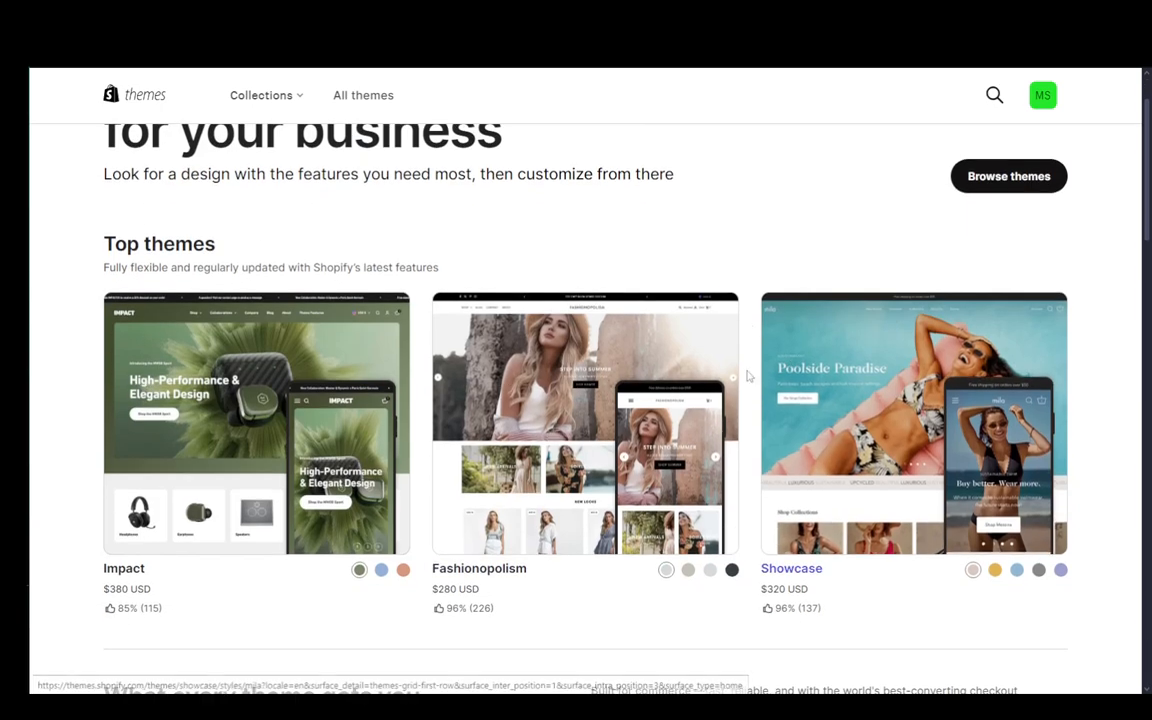
Scroll the Theme Store home page to reach the Browse all themes catalogue
scroll("up", 3)
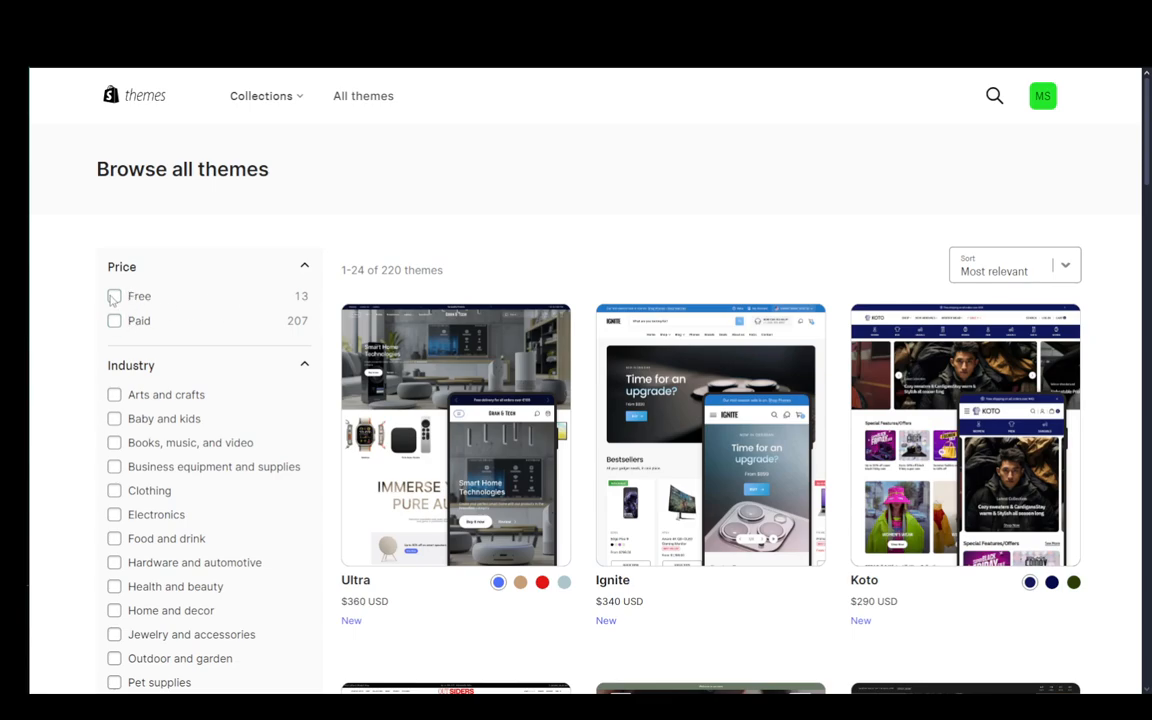
mouse_move(982, 104)
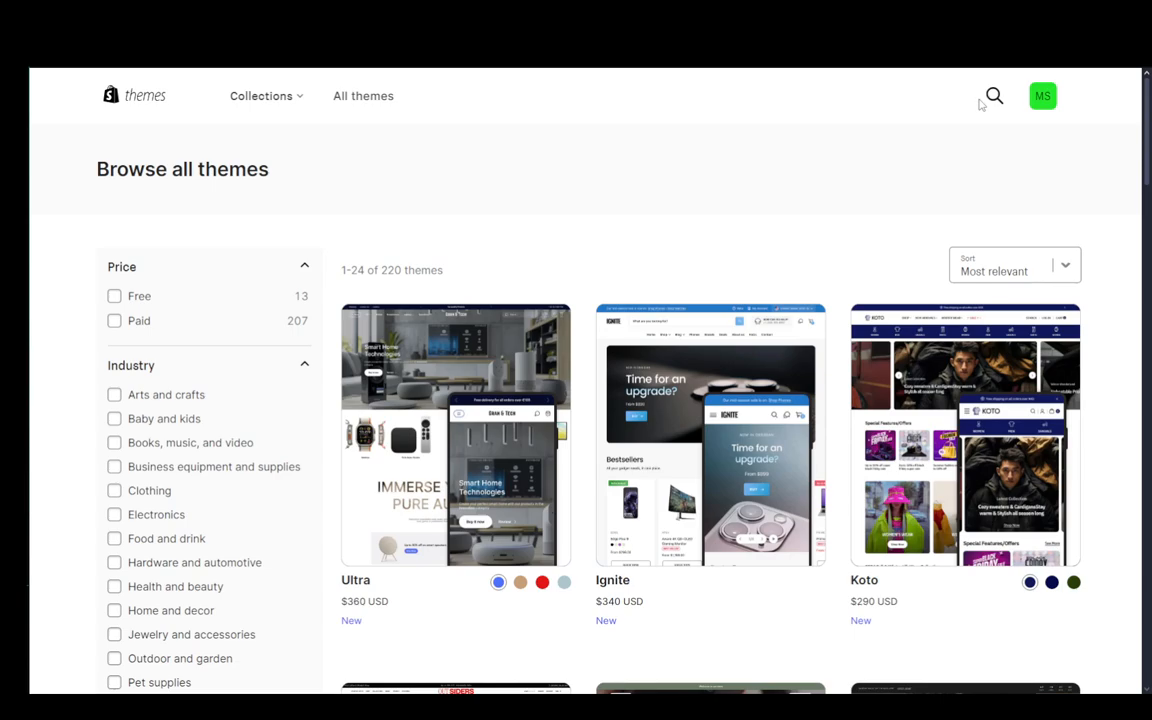
Search the Theme Store for 'ella'
type("ella")
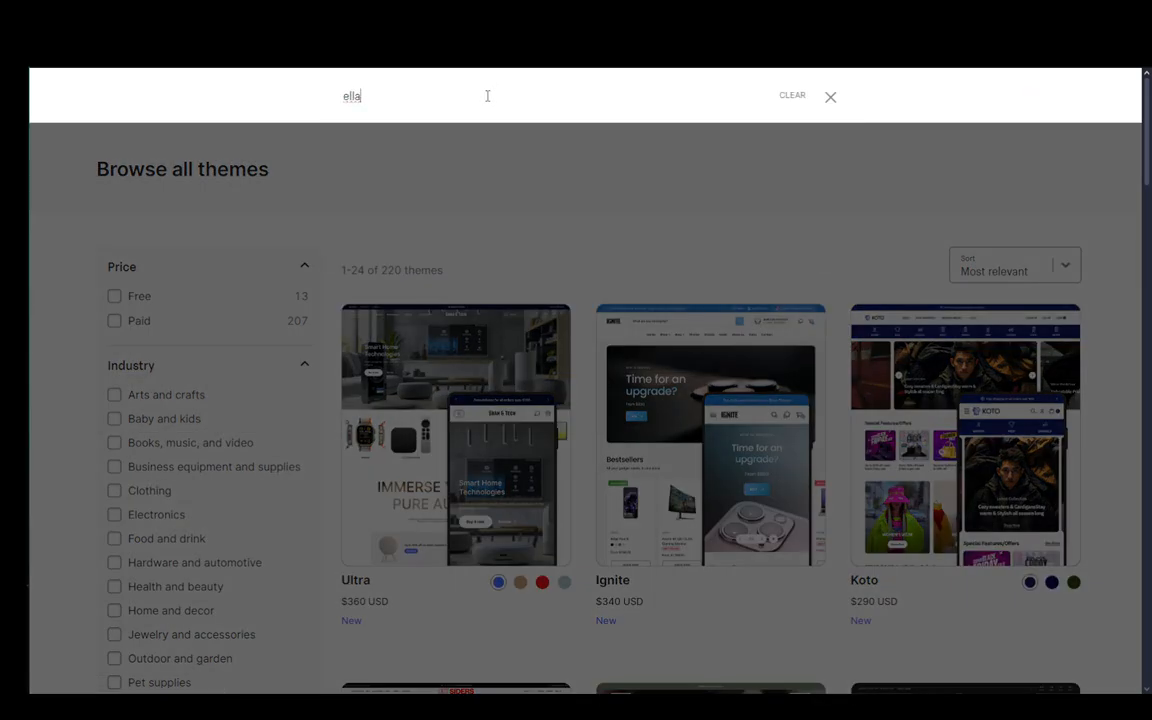
key("Return")
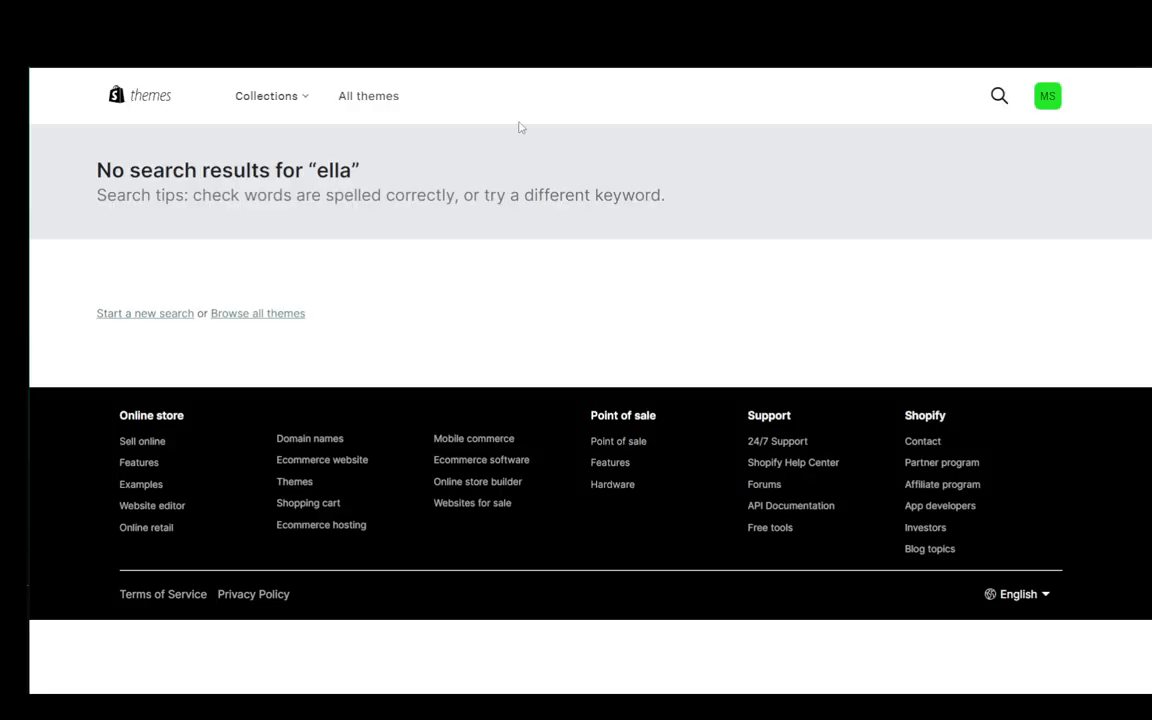
mouse_move(311, 189)
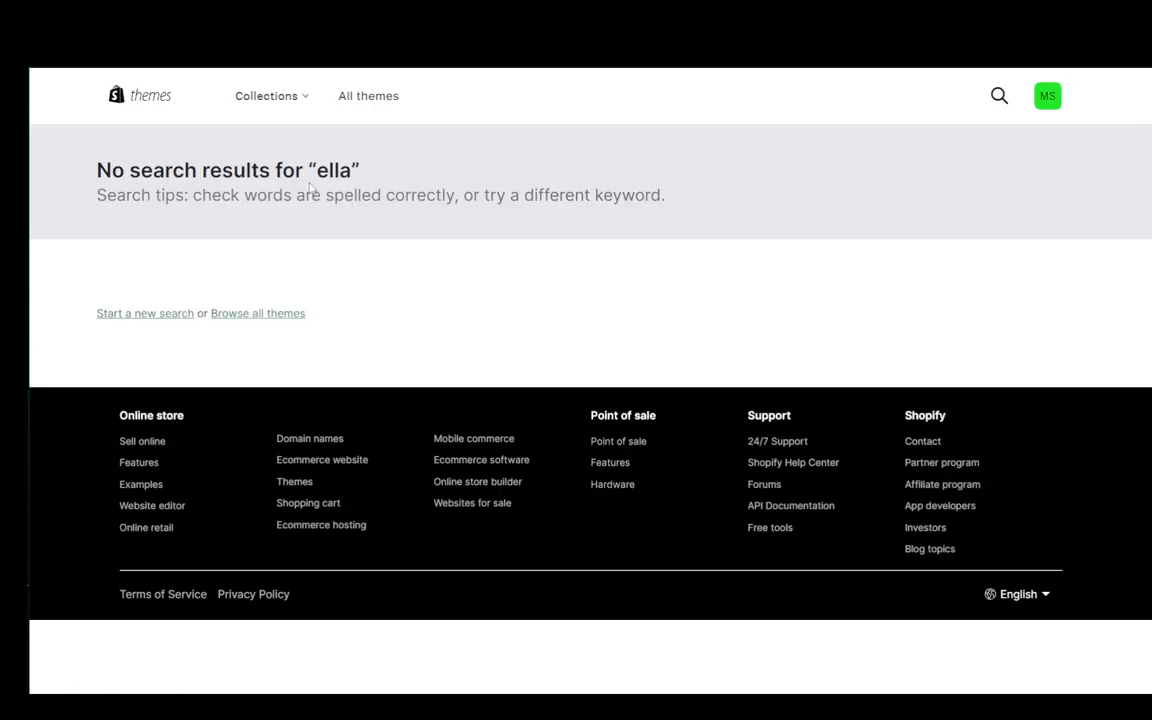